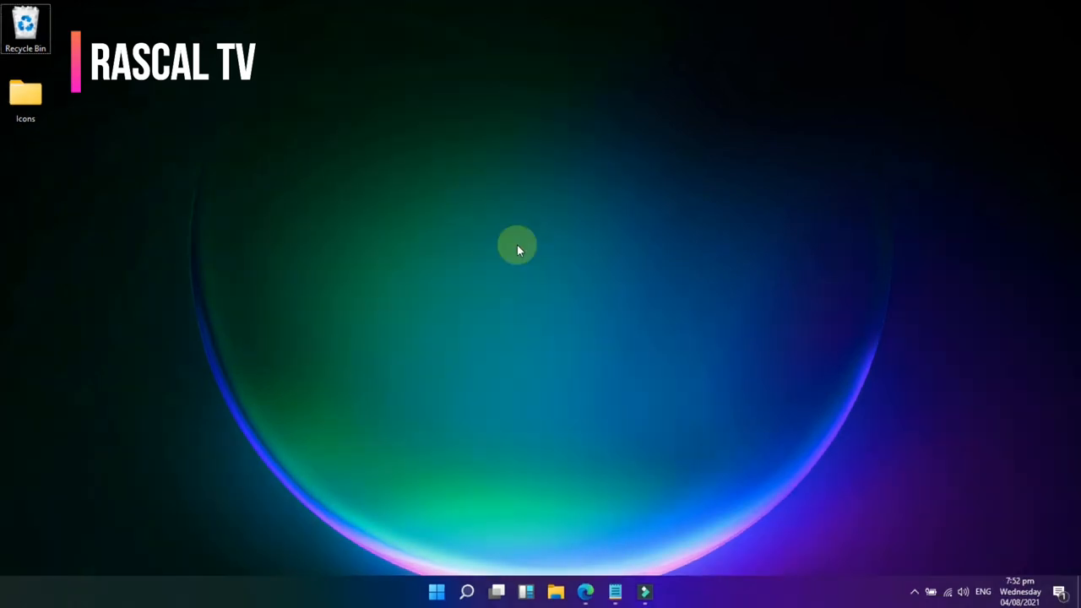
pyautogui.moveTo(527, 243)
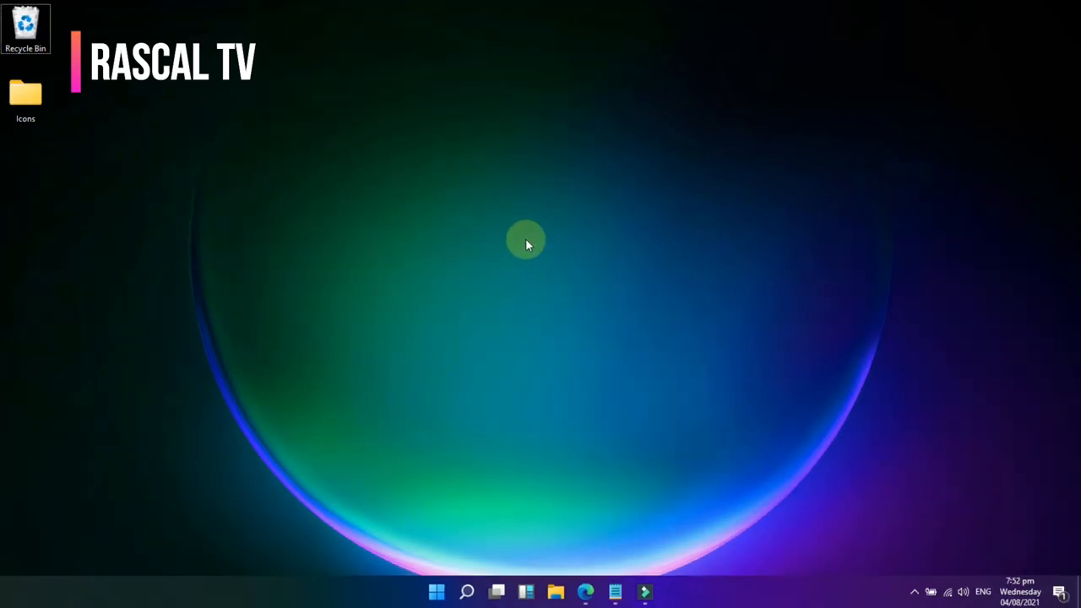
pyautogui.moveTo(483, 469)
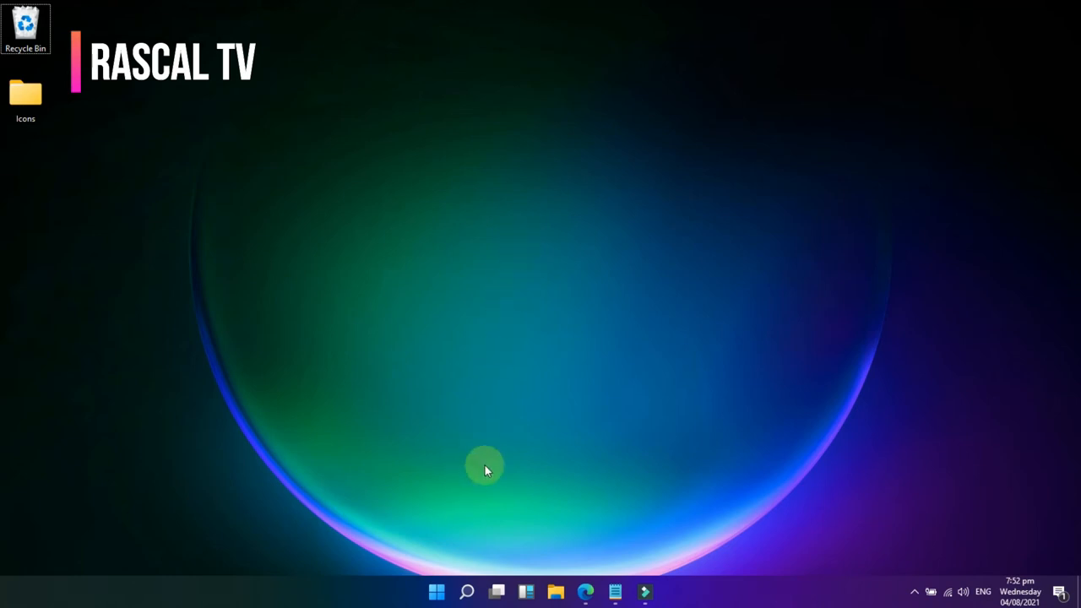
# - Launch the Settings app by searching 'settings' from the Start menu
pyautogui.rightClick(436, 591)
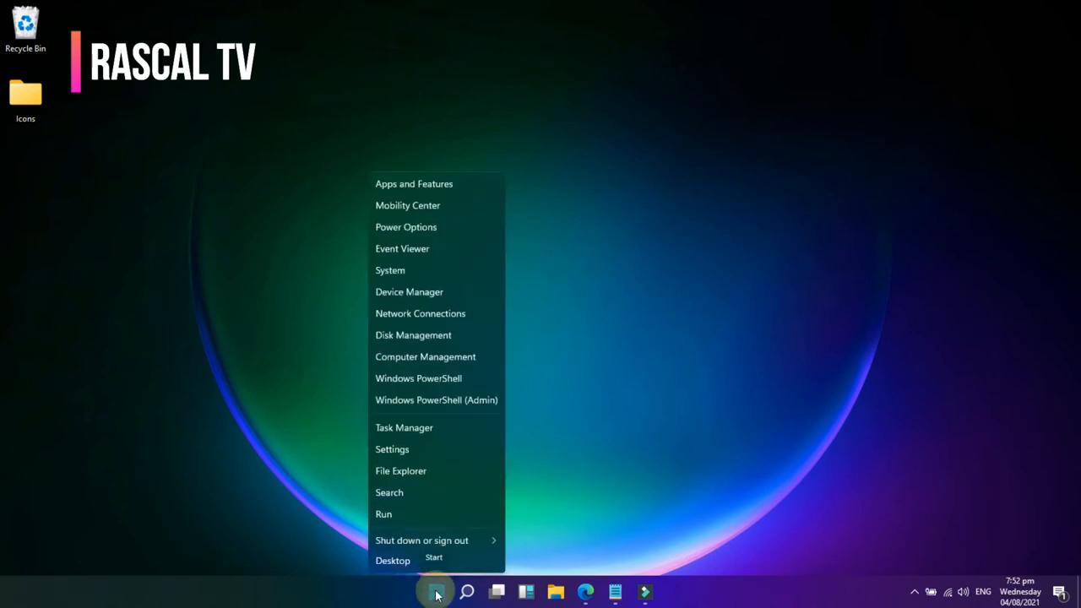
pyautogui.moveTo(466, 591)
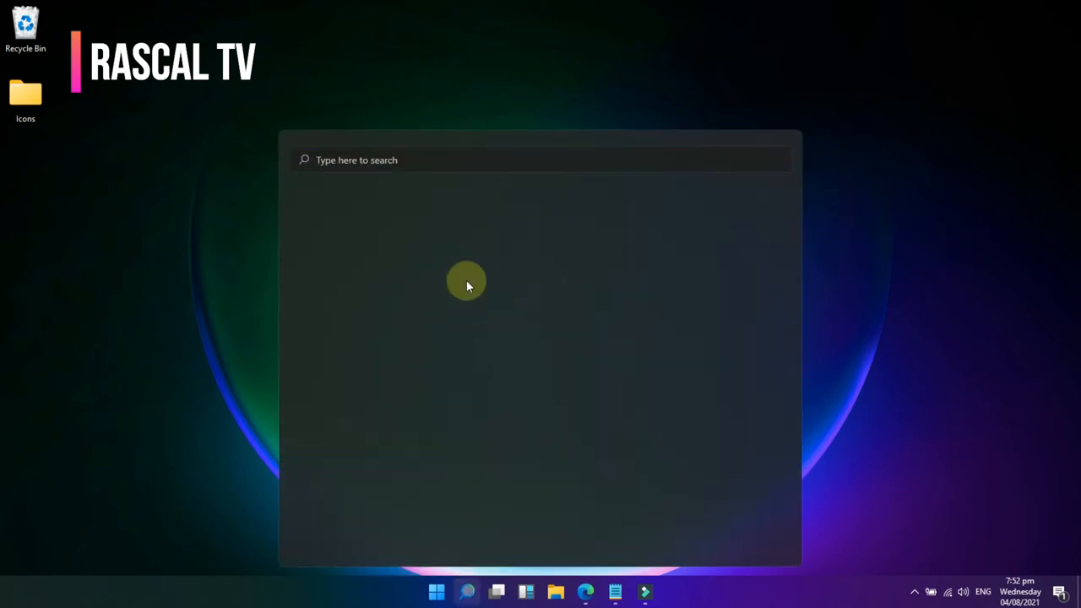
pyautogui.write('settings')
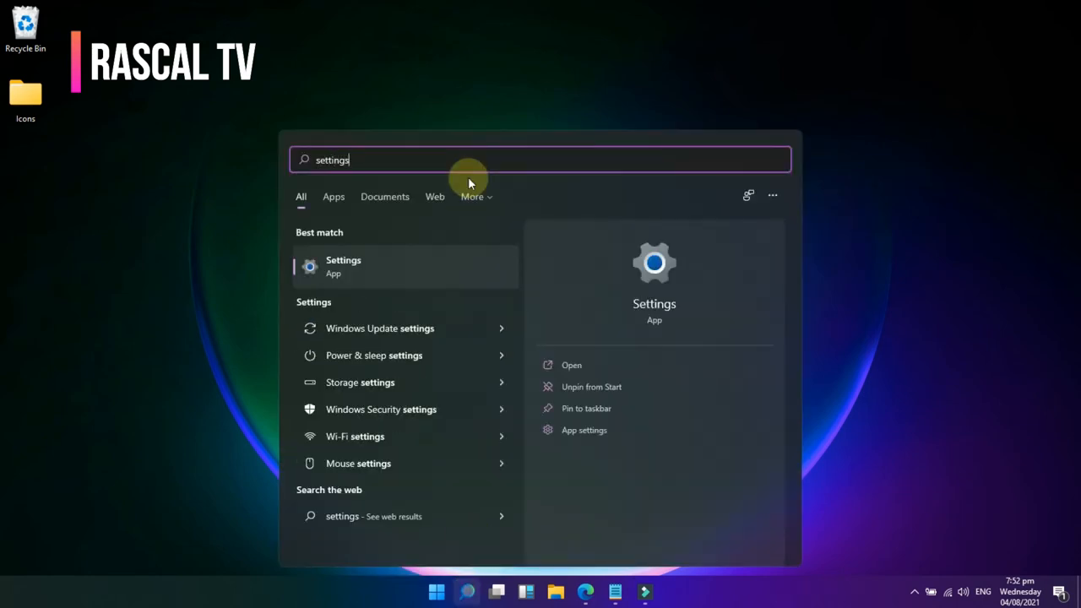
pyautogui.click(343, 267)
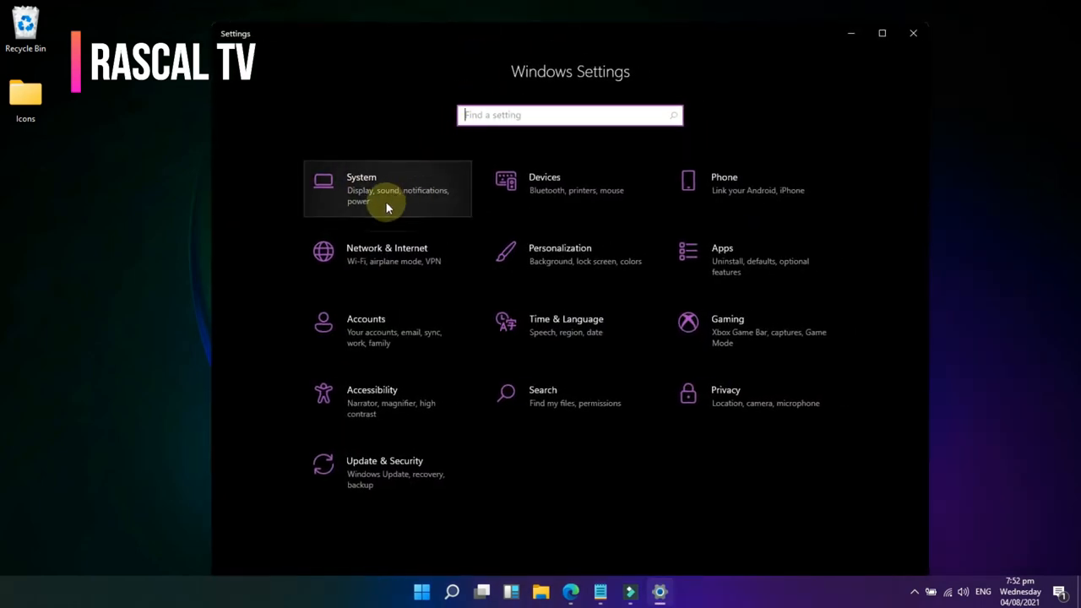
# - Go to System > Notifications & actions and bring the senders list into view
pyautogui.click(387, 189)
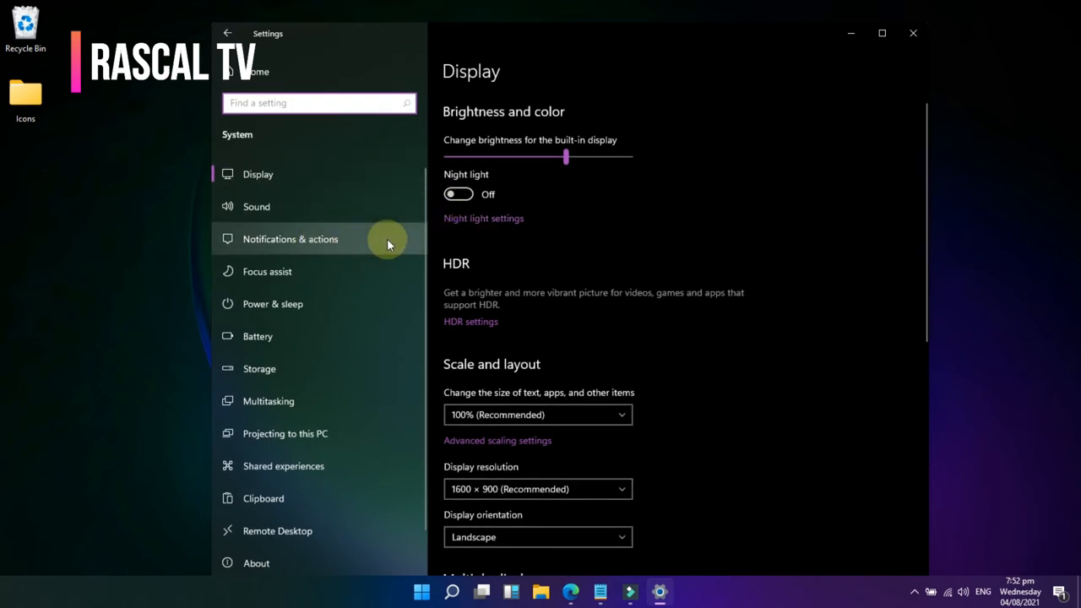
pyautogui.click(291, 240)
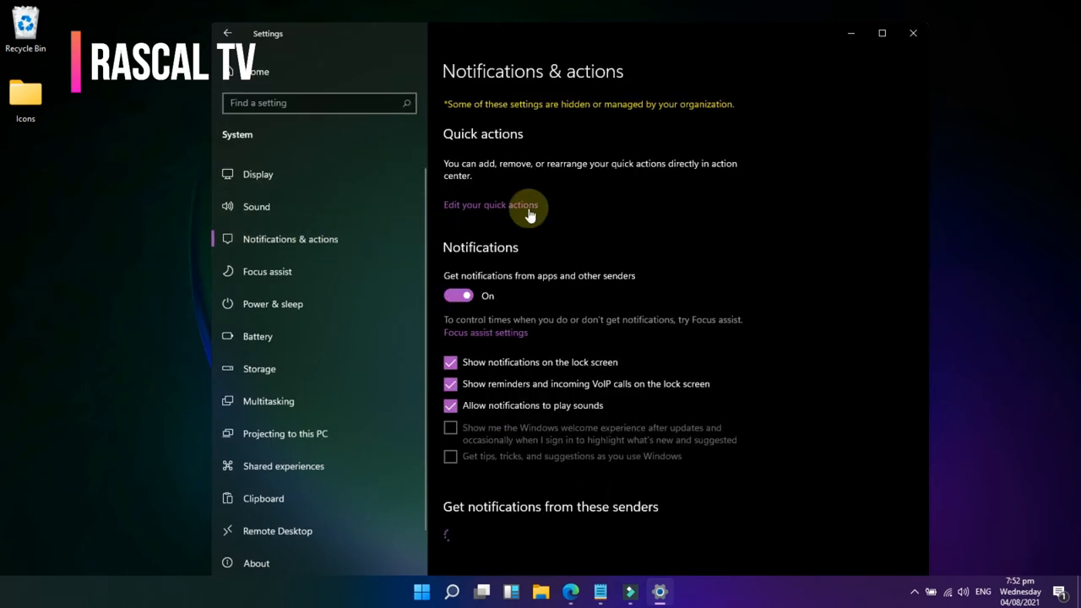
pyautogui.scroll(-3)
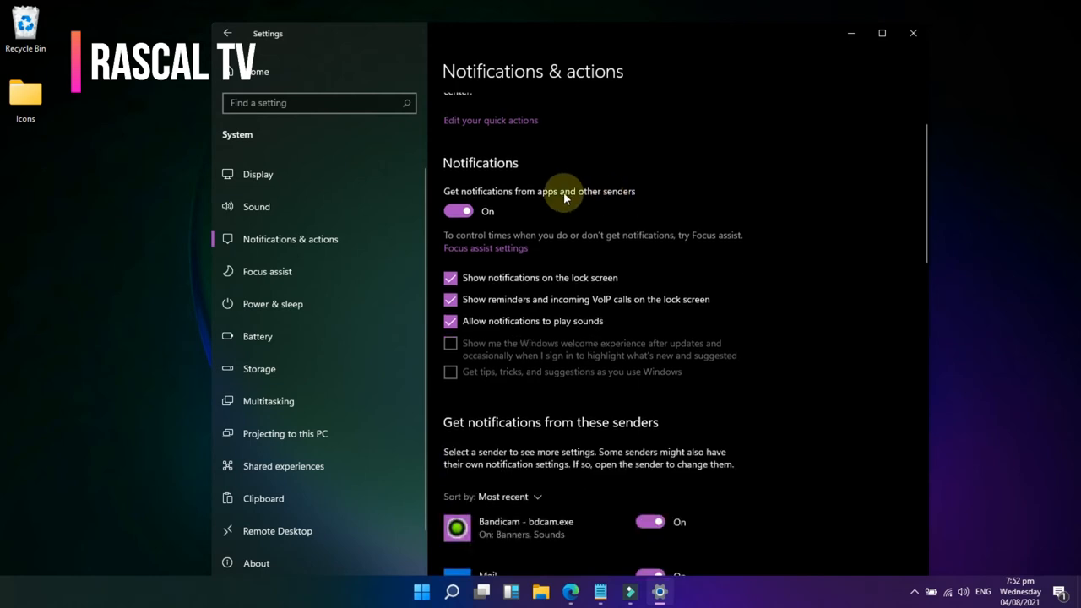
# - Switch 'Get notifications from apps and other senders' Off, greying out every app sender
pyautogui.click(458, 211)
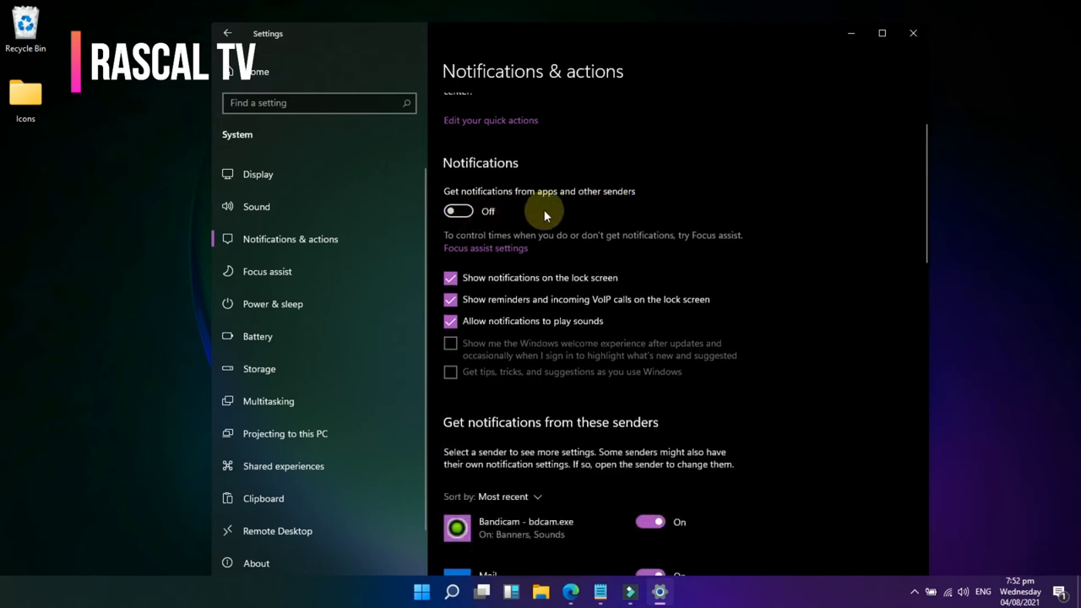
pyautogui.scroll(-3)
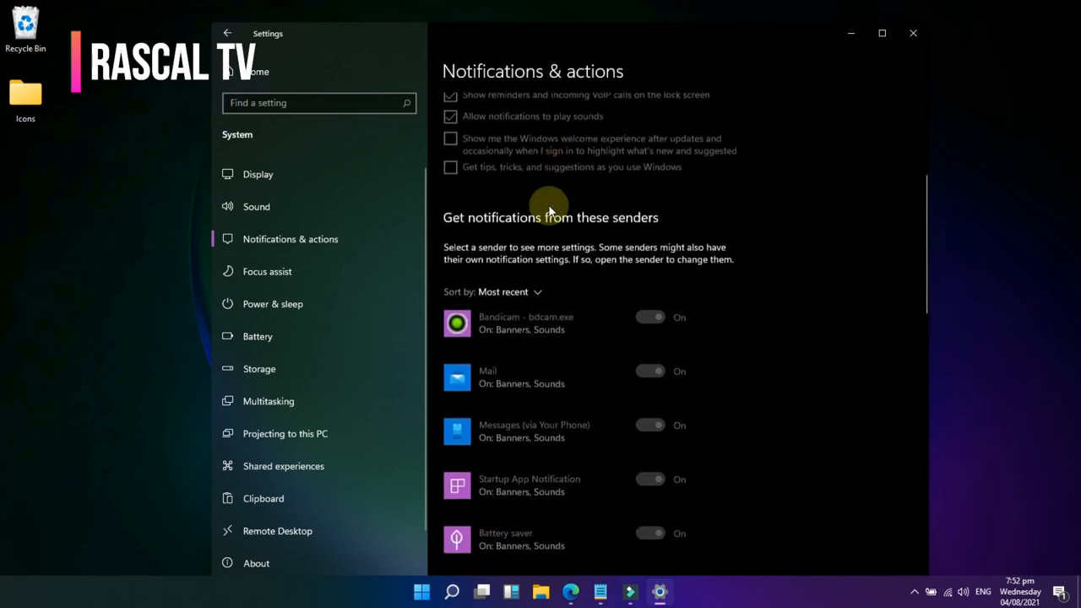
pyautogui.scroll(-3)
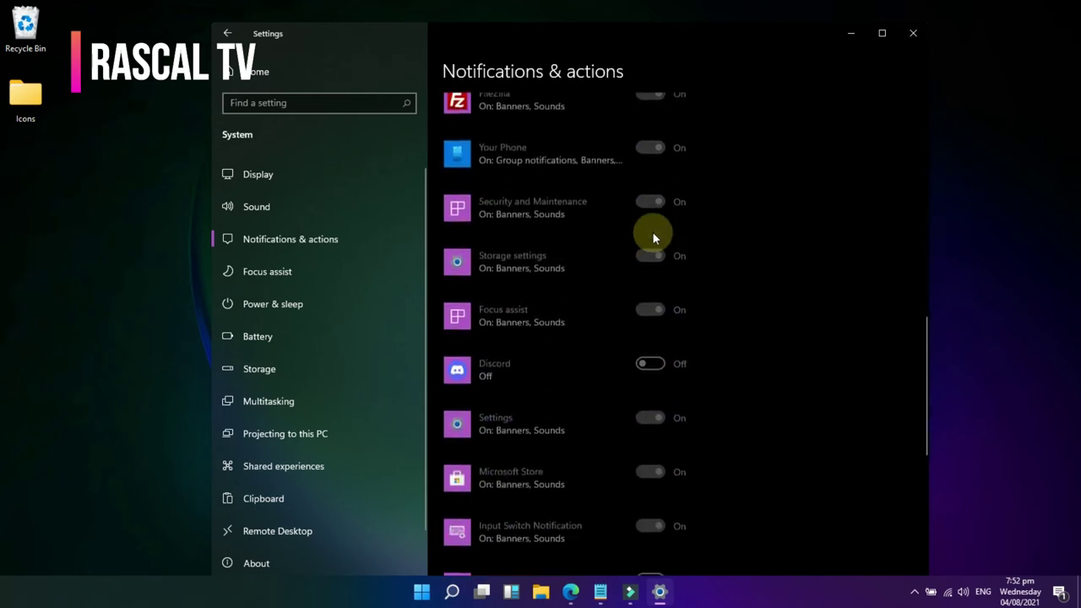
pyautogui.scroll(-3)
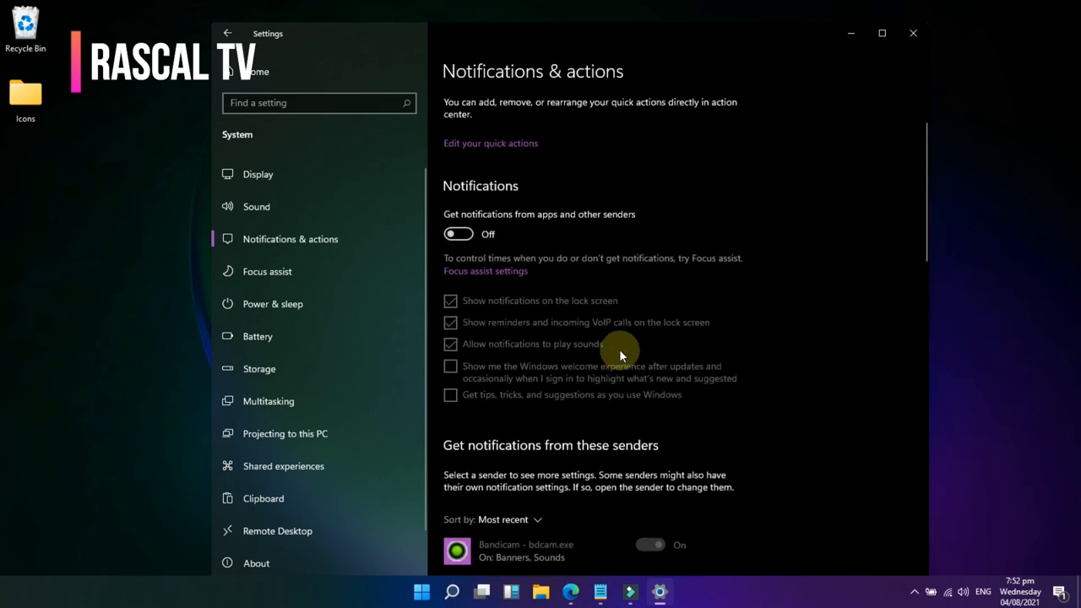
# - Switch 'Get notifications from apps and other senders' back On, re-enabling the app senders
pyautogui.click(457, 233)
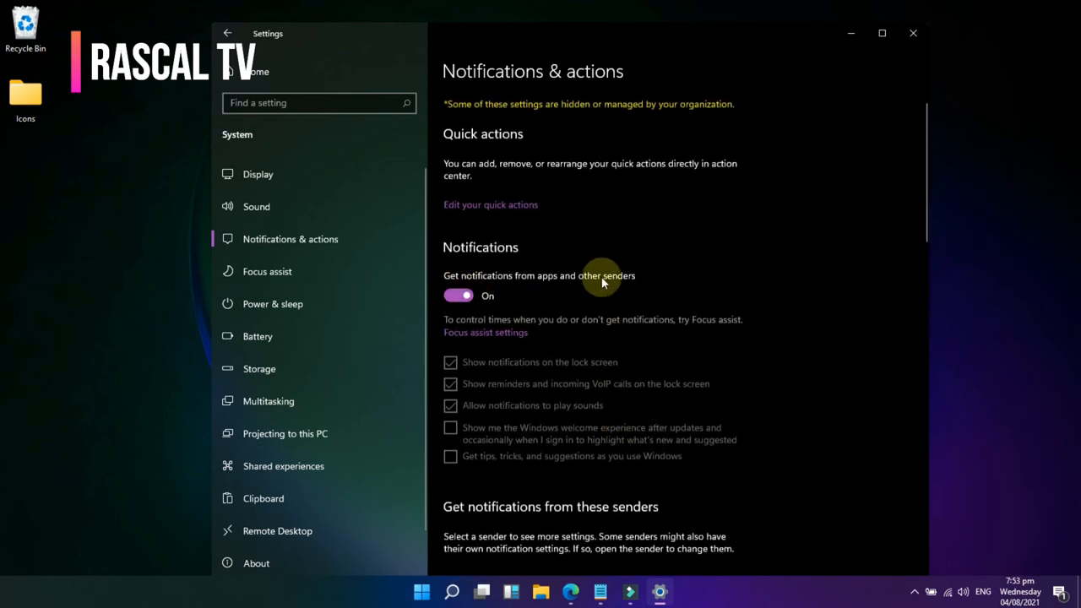
pyautogui.scroll(-3)
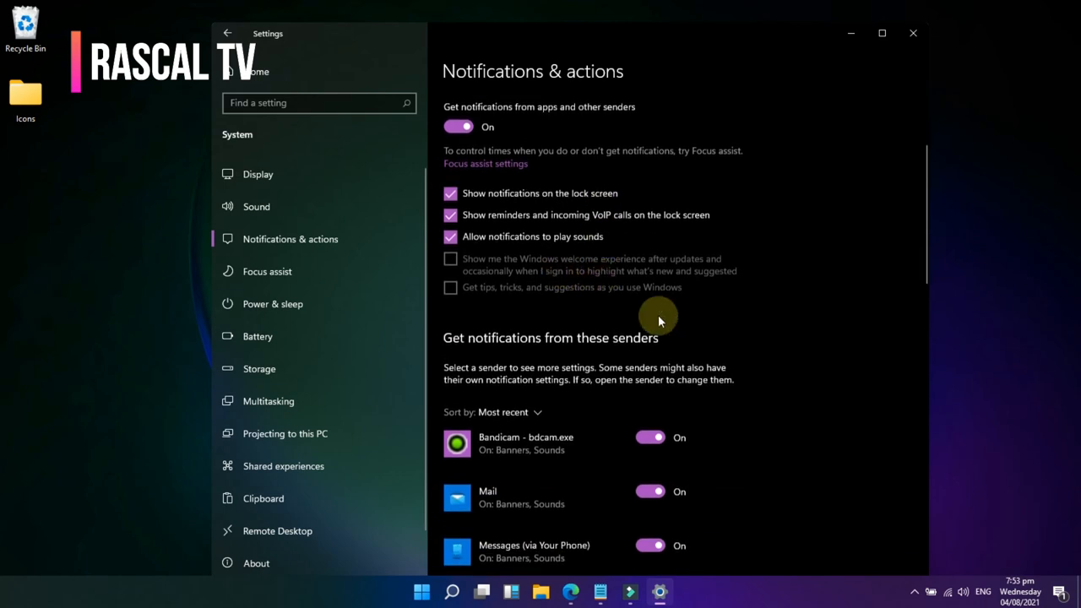
pyautogui.scroll(-3)
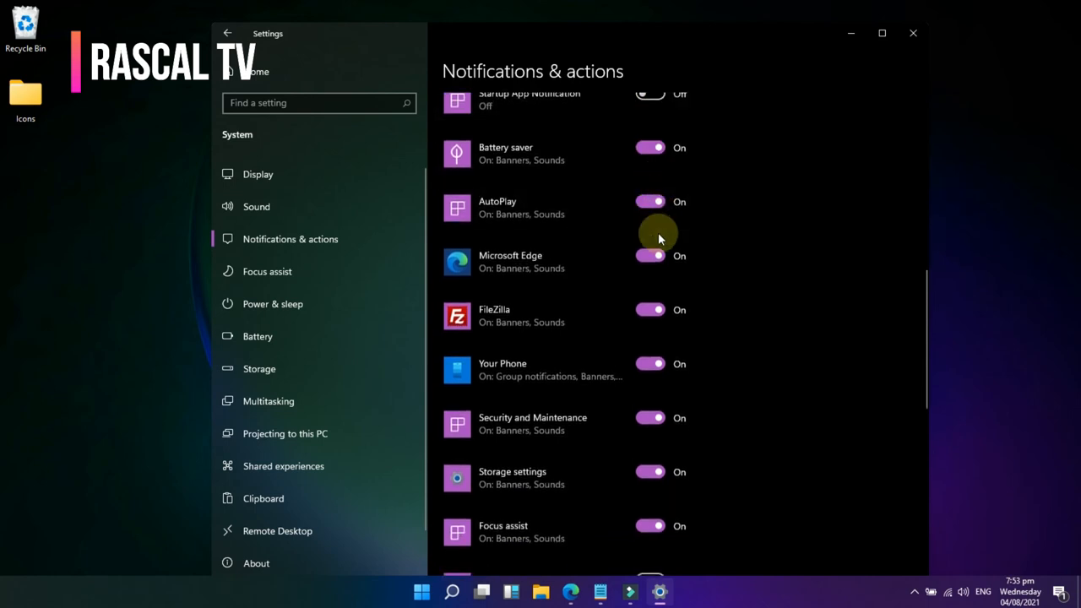
# - Switch the Your Phone sender's notifications Off while other apps stay on
pyautogui.scroll(-3)
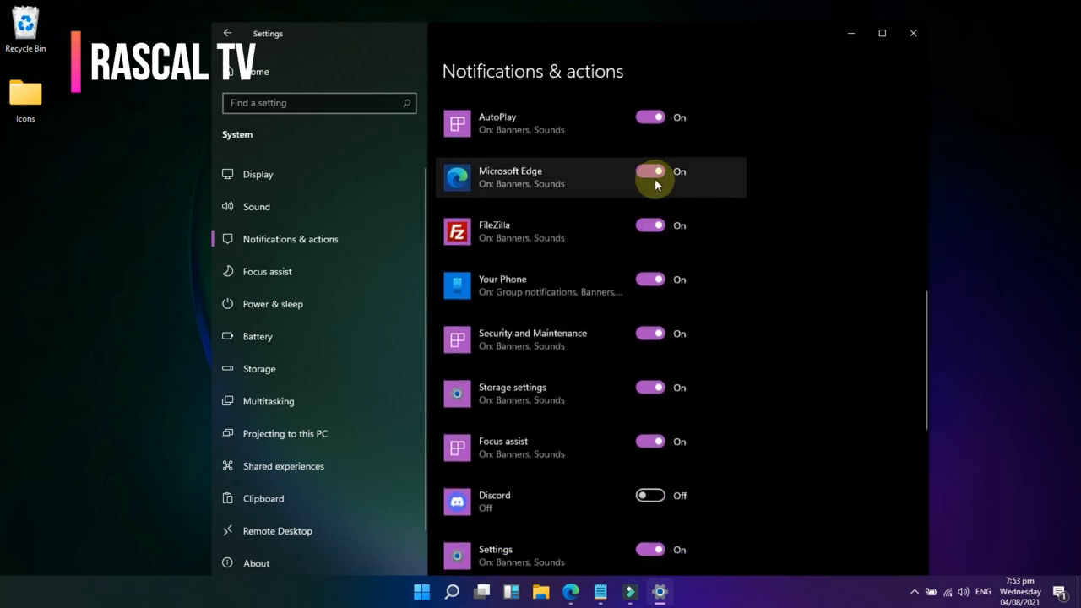
pyautogui.scroll(-3)
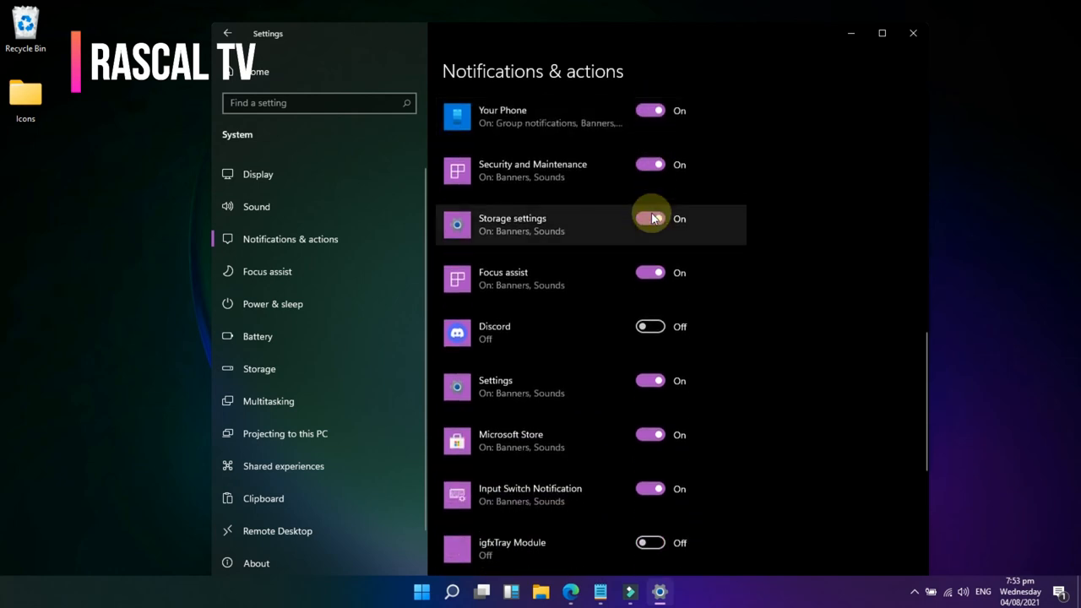
pyautogui.click(651, 110)
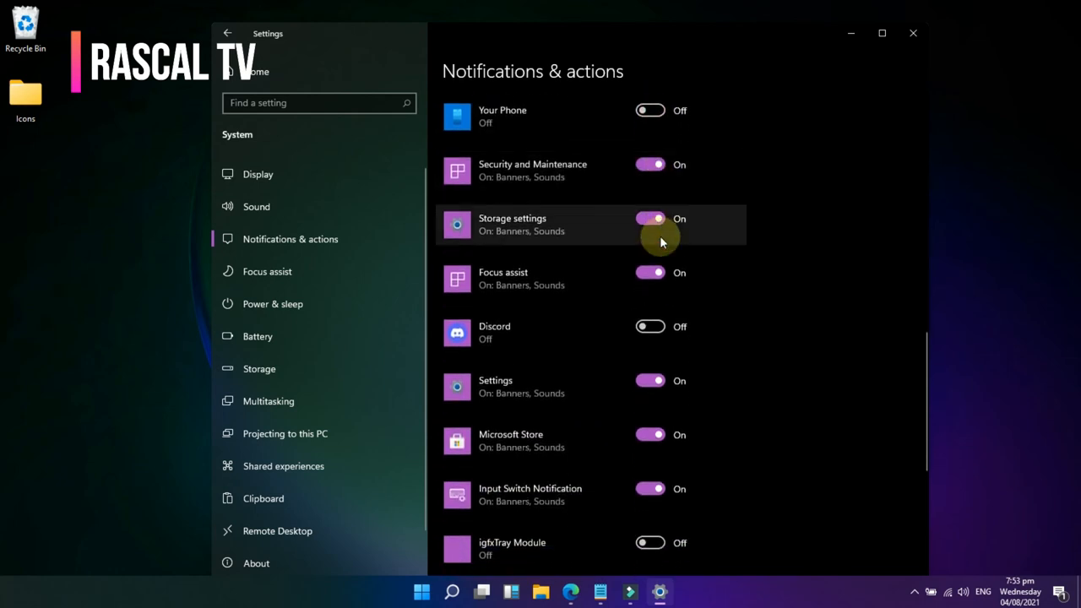
# - Review the remaining senders list and close Settings to the desktop
pyautogui.scroll(-3)
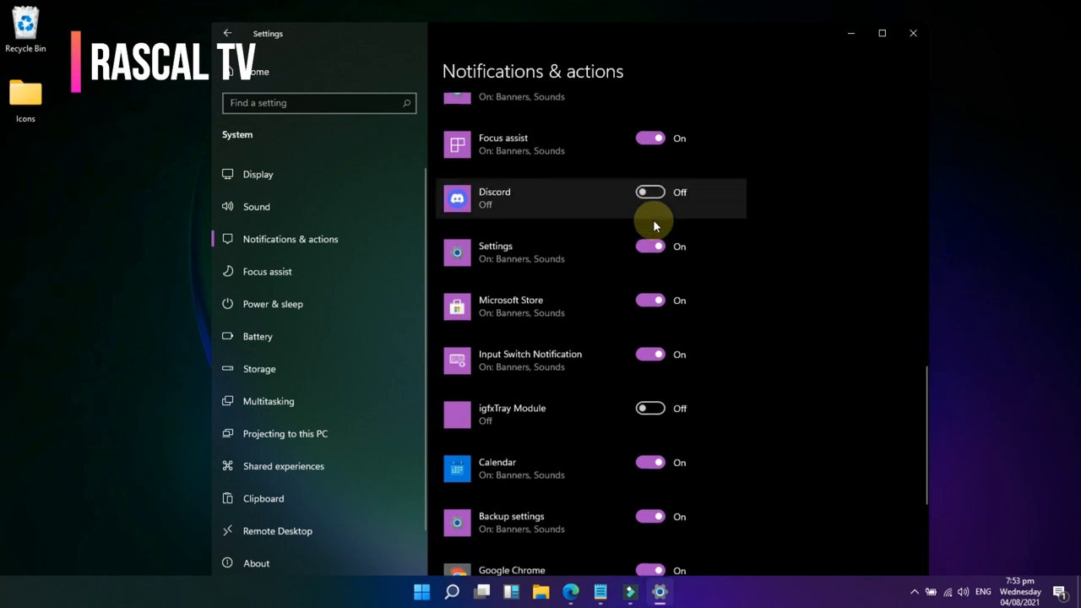
pyautogui.scroll(-3)
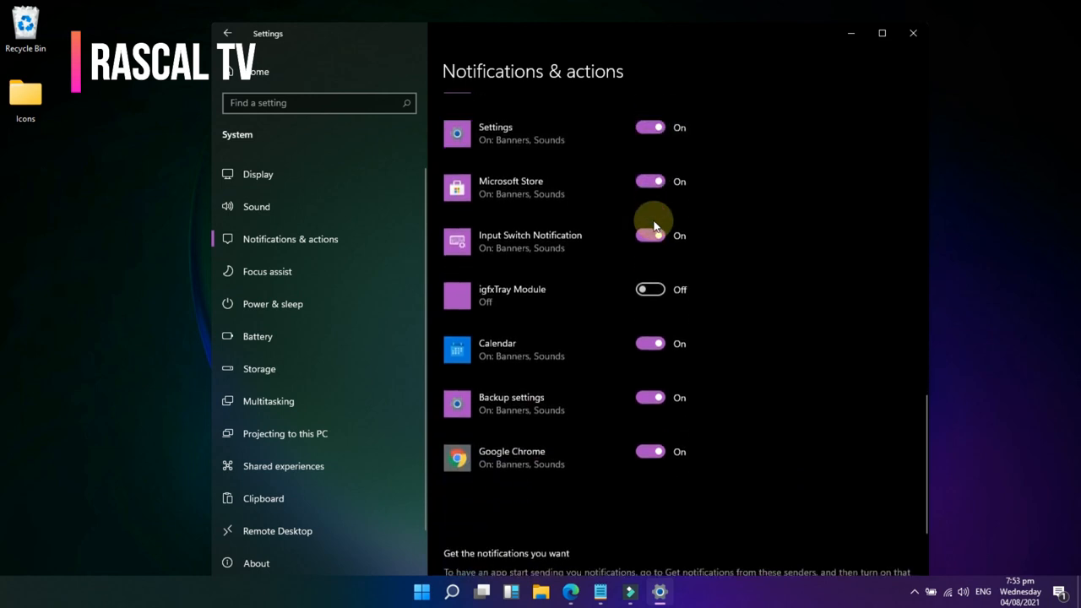
pyautogui.scroll(-3)
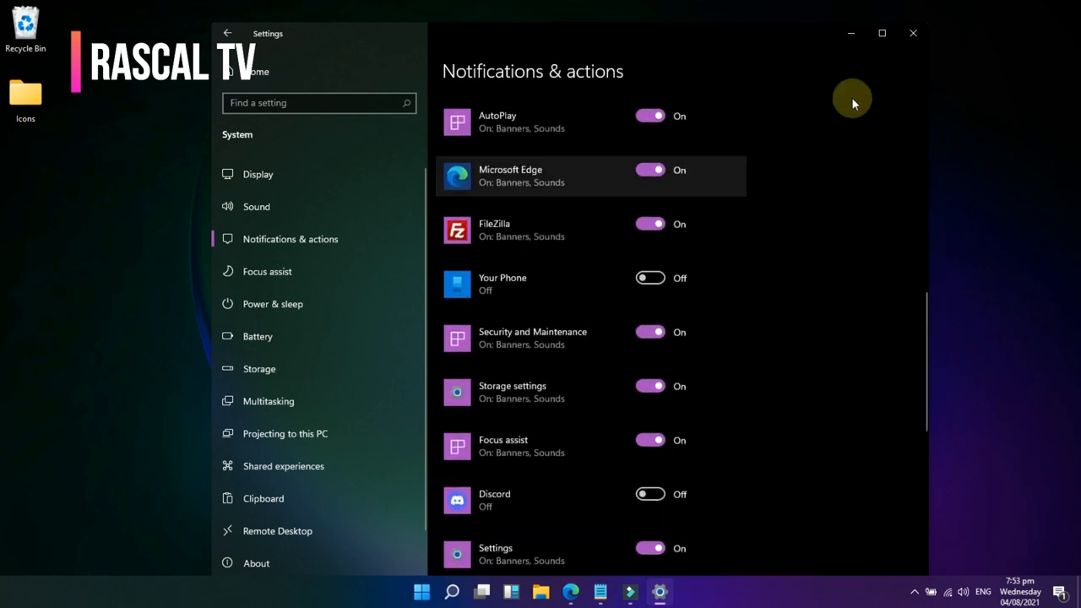
pyautogui.click(912, 33)
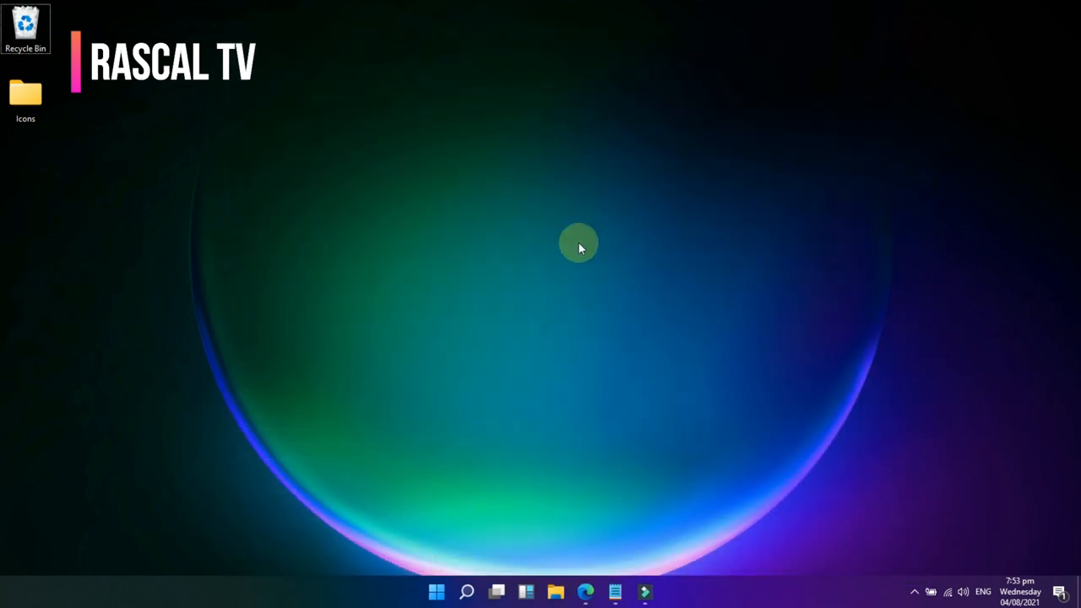